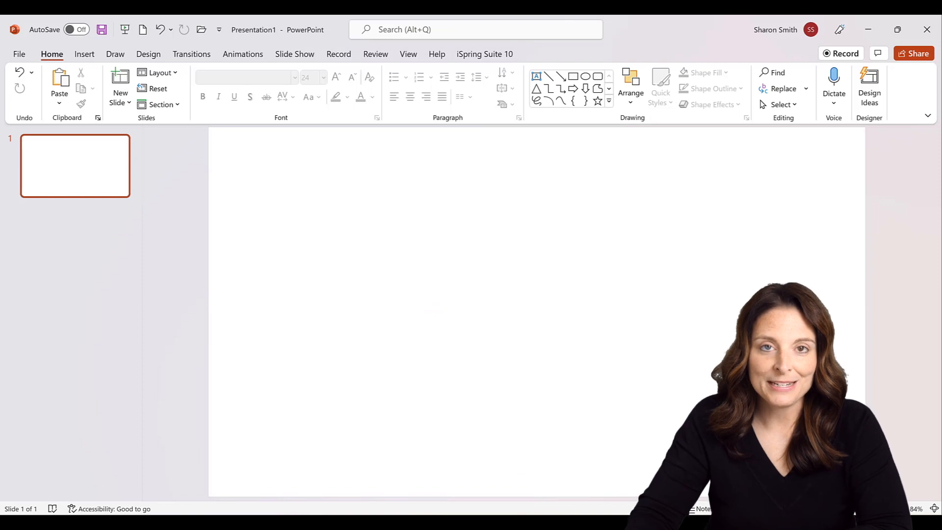
Insert the fist-bump Offer Letter photo from this device onto the blank slide.
click(438, 306)
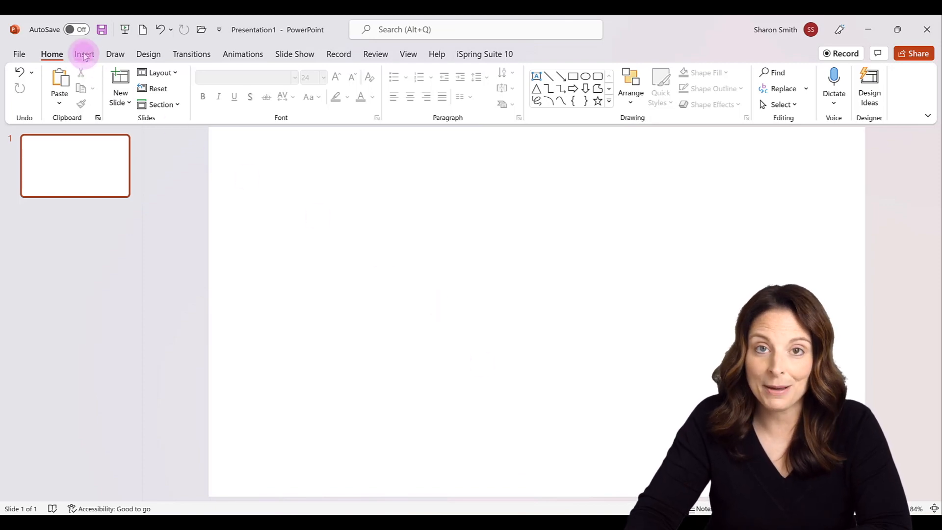
click(85, 54)
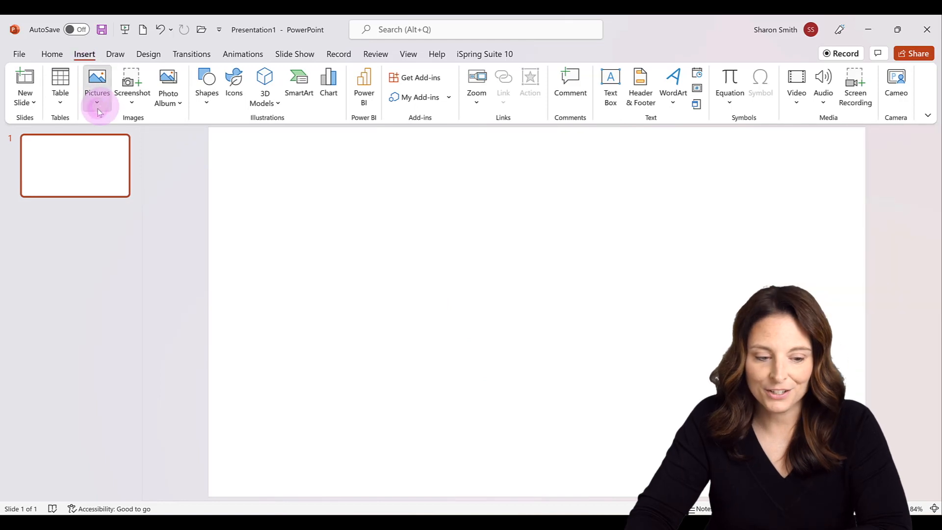
mouse_move(124, 144)
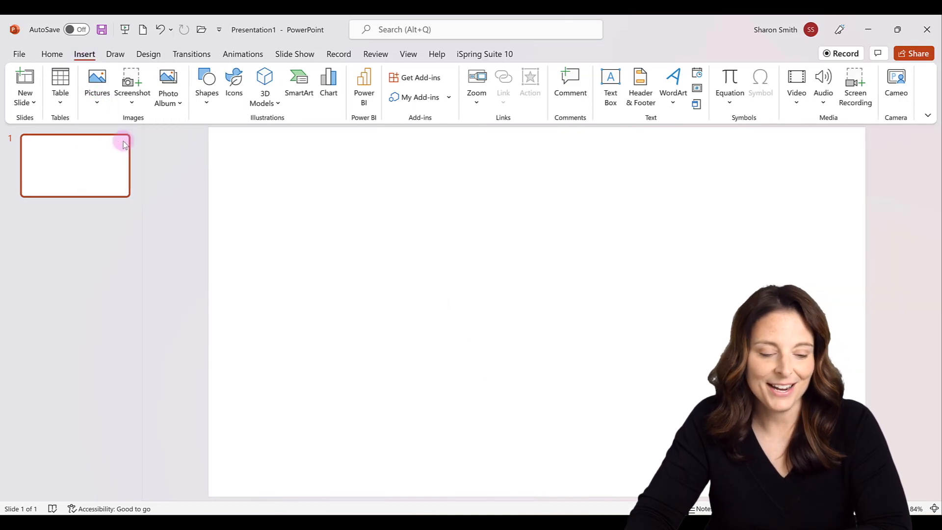
click(97, 81)
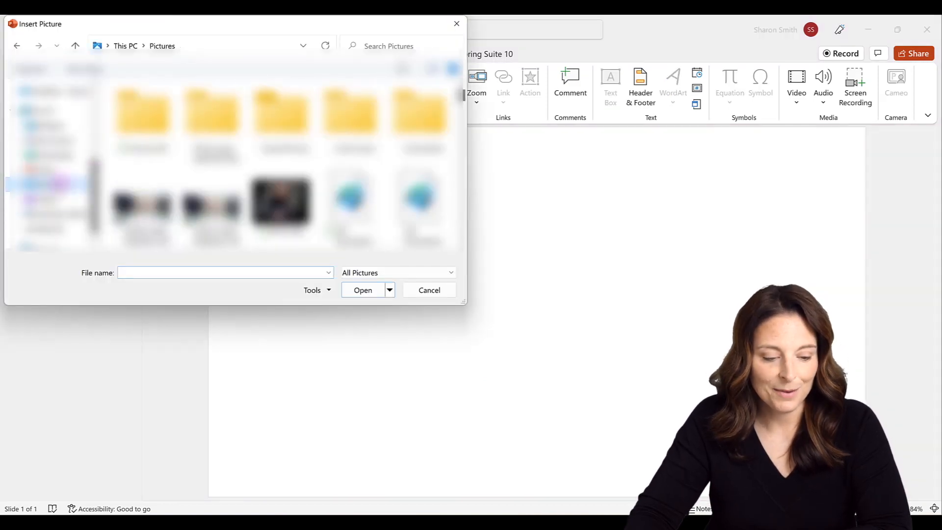
click(143, 184)
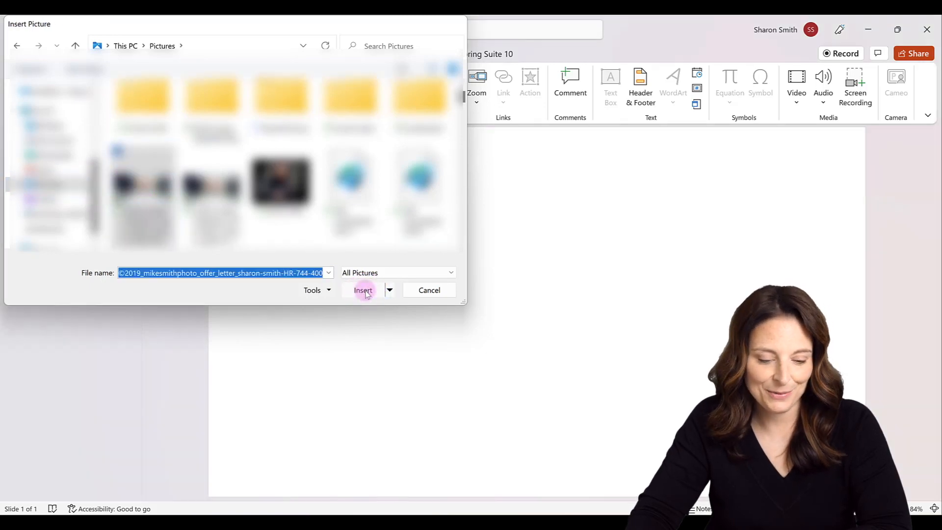
click(363, 290)
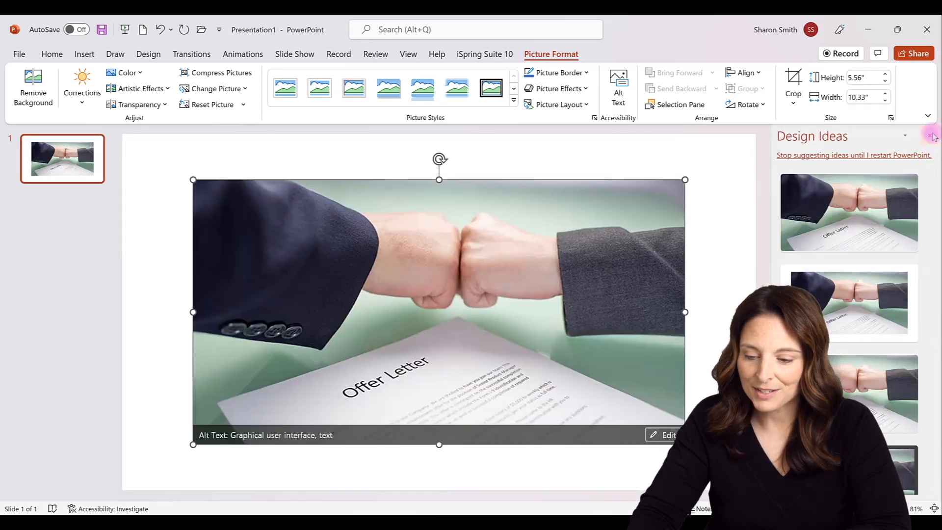
Dismiss Design Ideas and crop the Offer Letter photo into a Right Arrow shape.
click(934, 136)
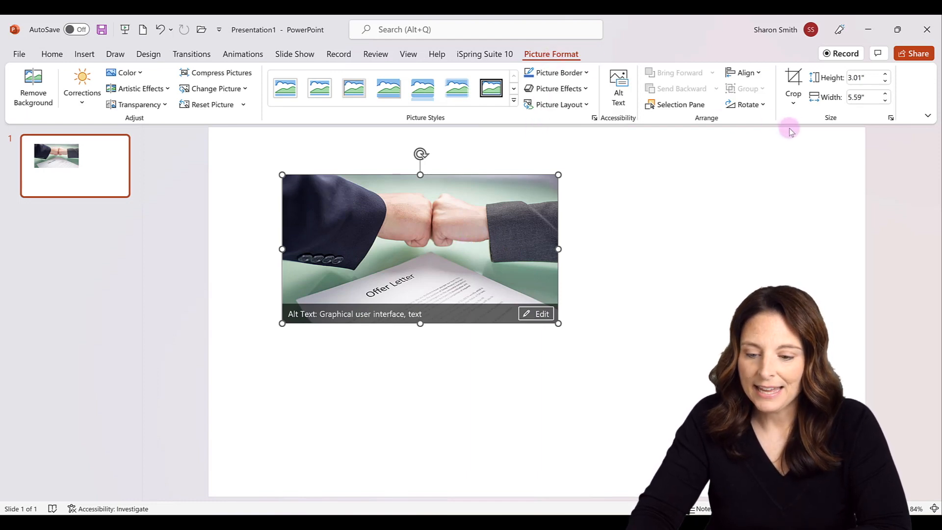
click(794, 102)
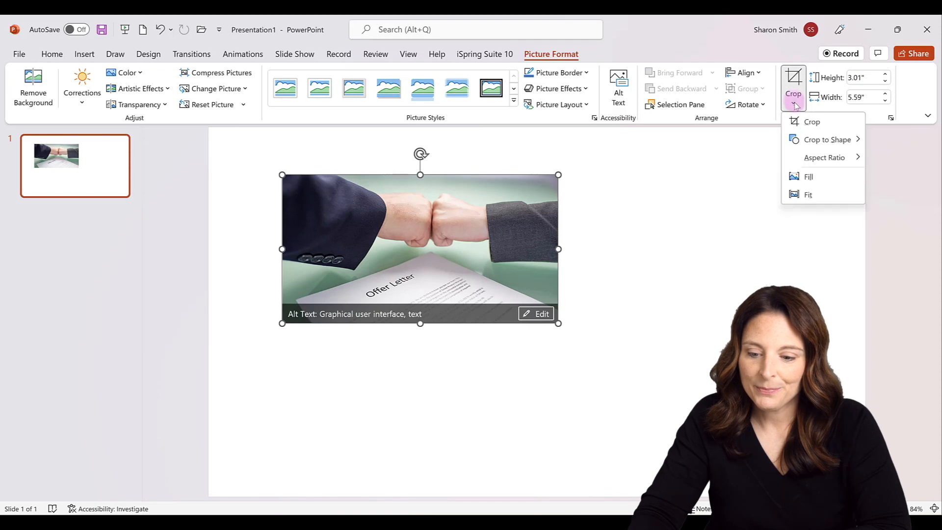
click(827, 139)
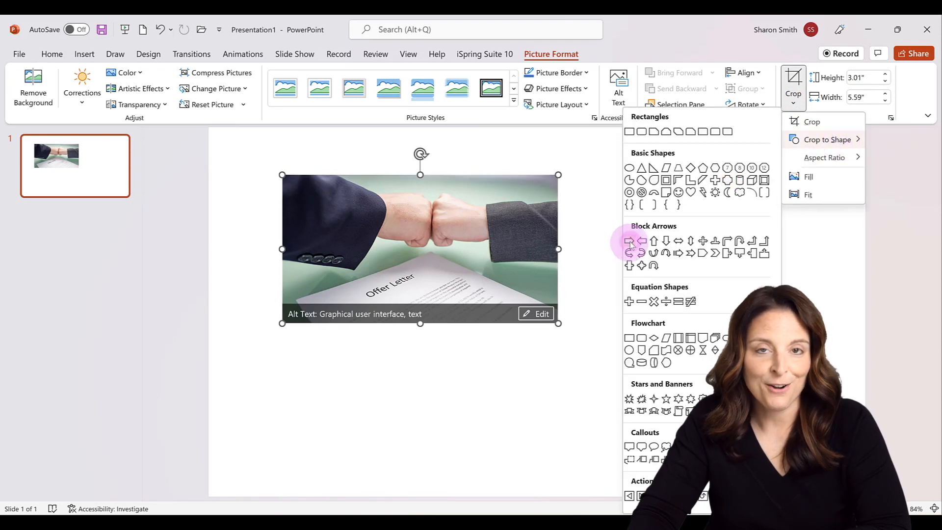
click(631, 241)
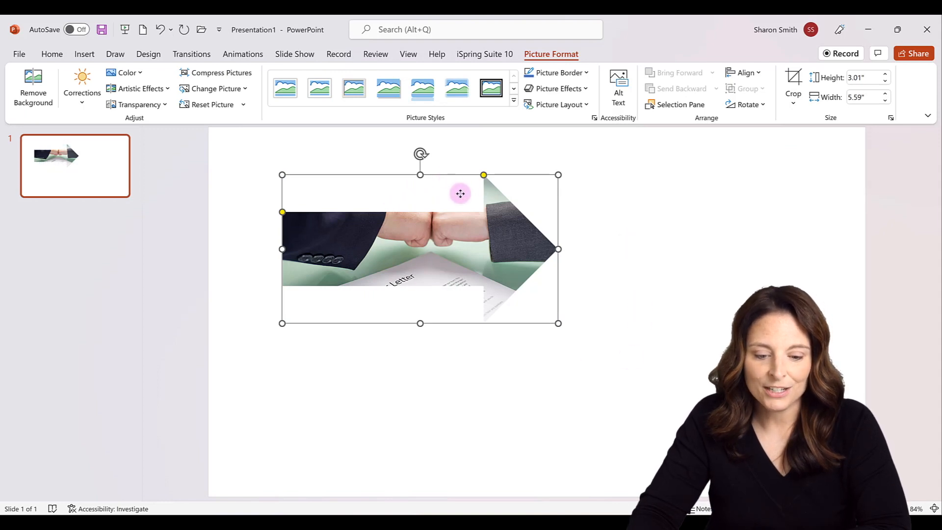
drag(459, 194, 529, 204)
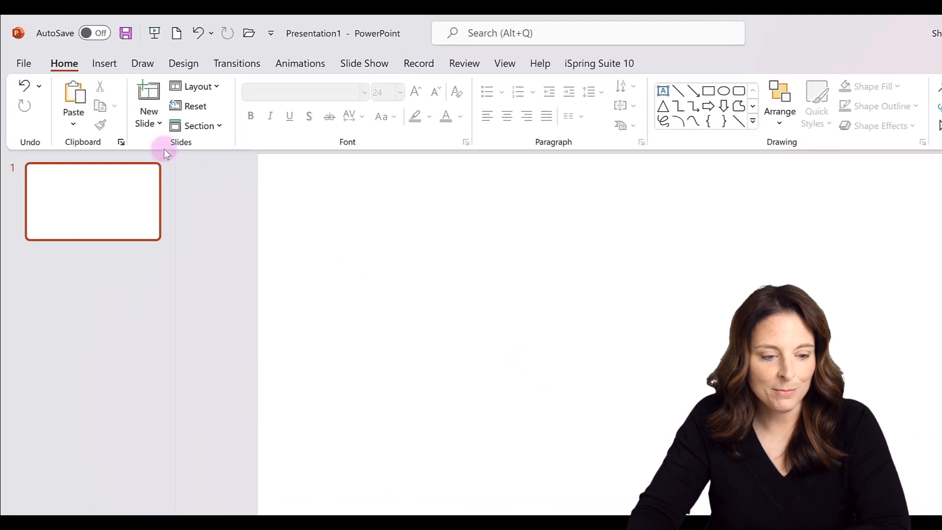
Draw a plain blue Right Arrow block shape on the cleared slide.
click(104, 63)
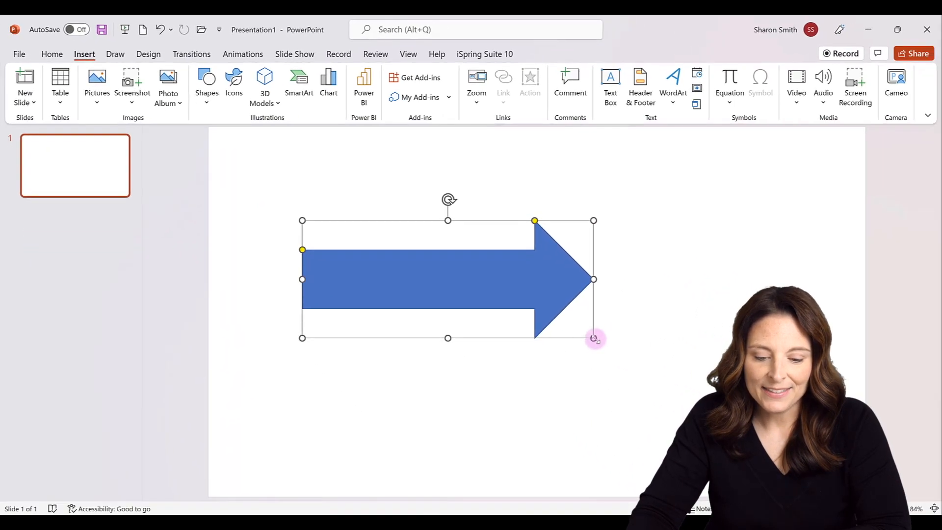
Give the blue arrow a Picture fill using the Offer Letter photo via Format Shape.
click(529, 283)
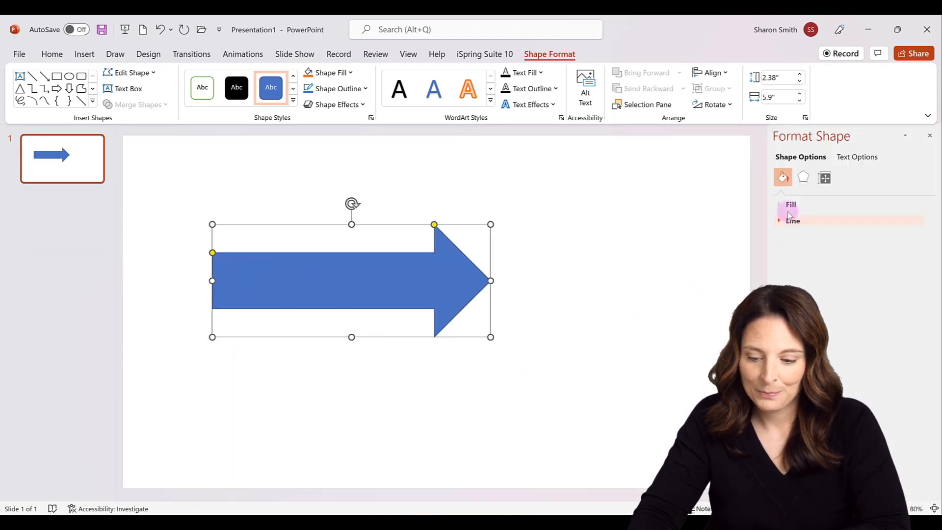
click(782, 204)
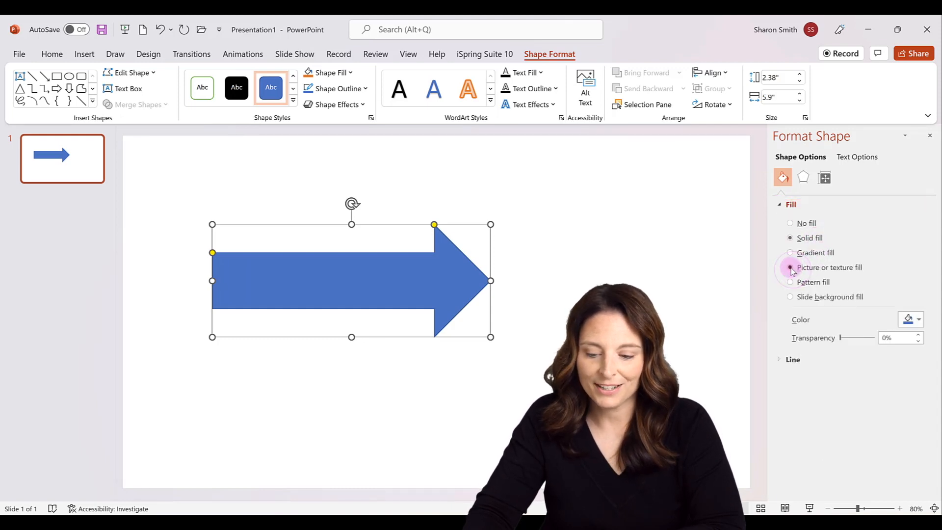
click(790, 267)
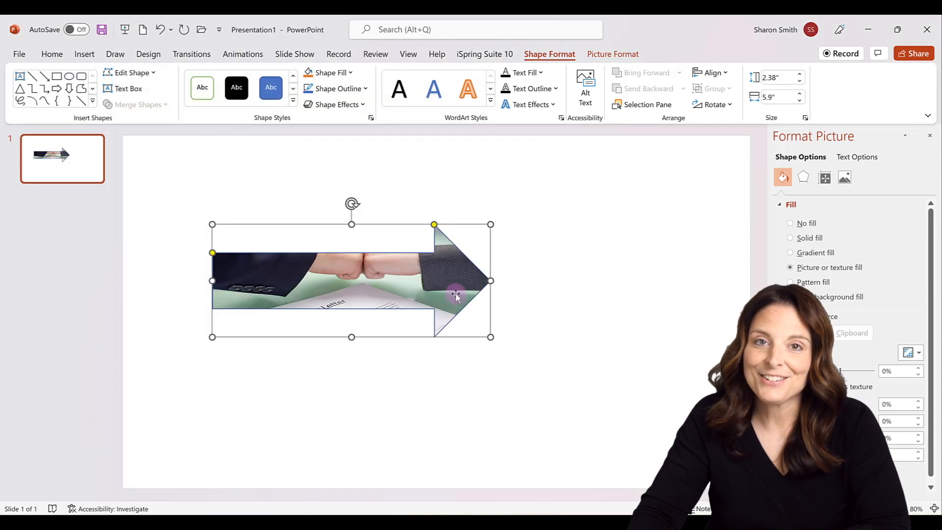
mouse_move(491, 336)
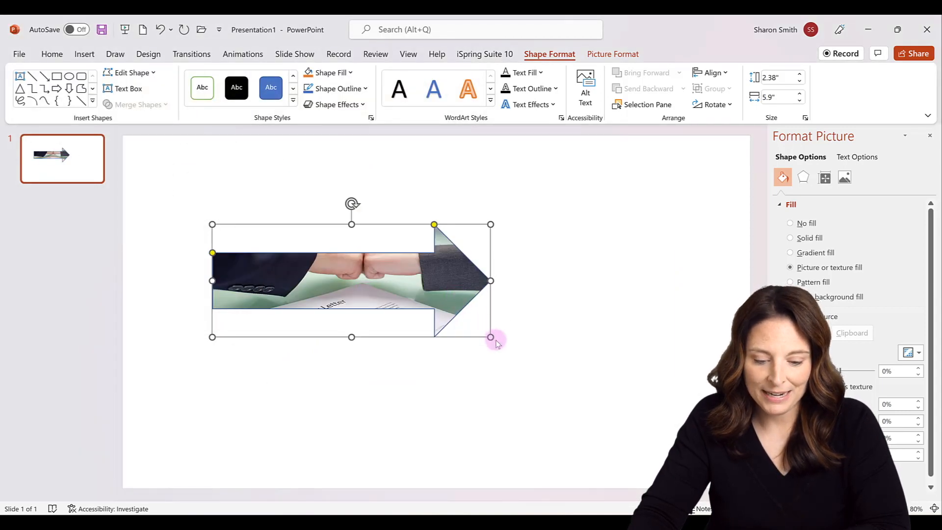
Enlarge the arrow, untick Rotate with shape, and turn it 180 degrees to point left.
drag(492, 336, 518, 381)
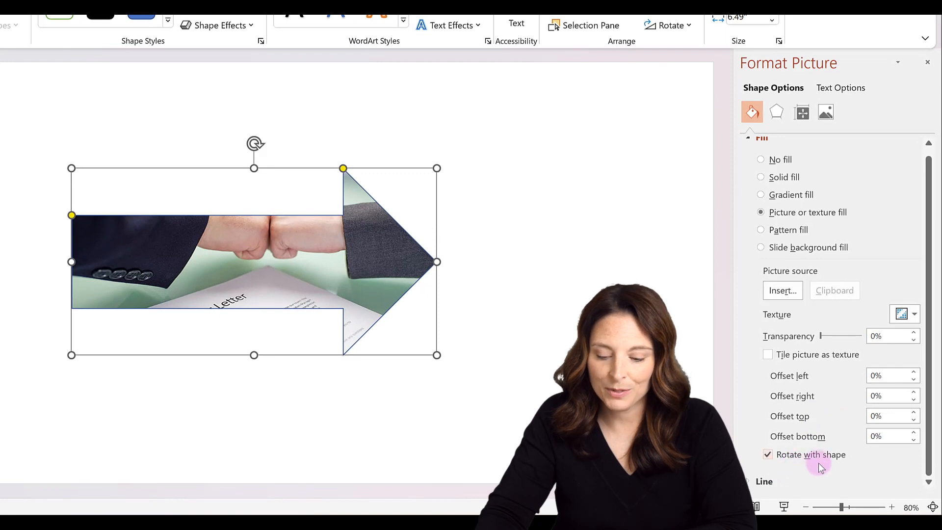
click(767, 455)
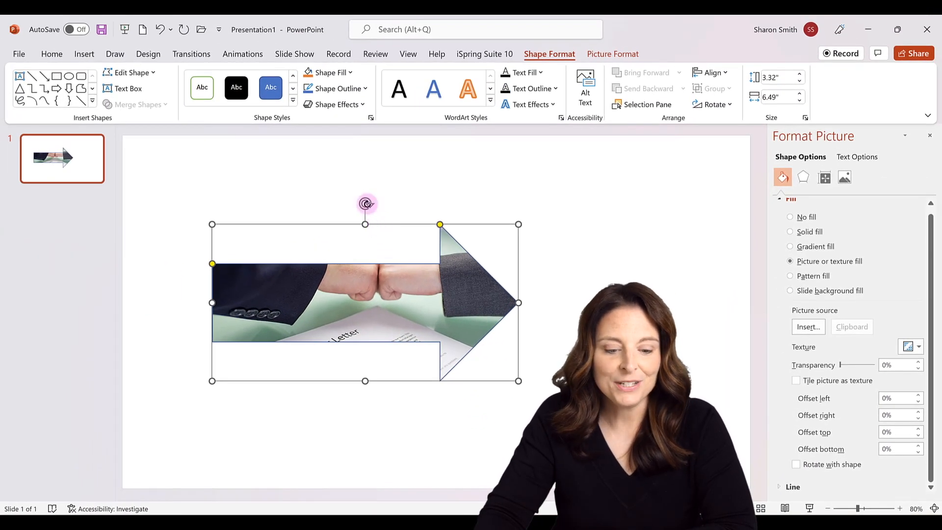
drag(365, 203, 277, 358)
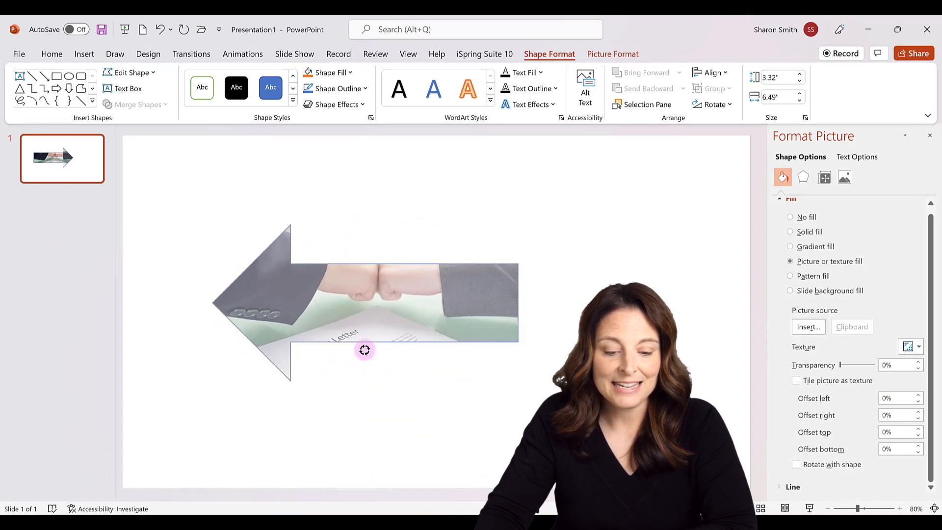
click(365, 302)
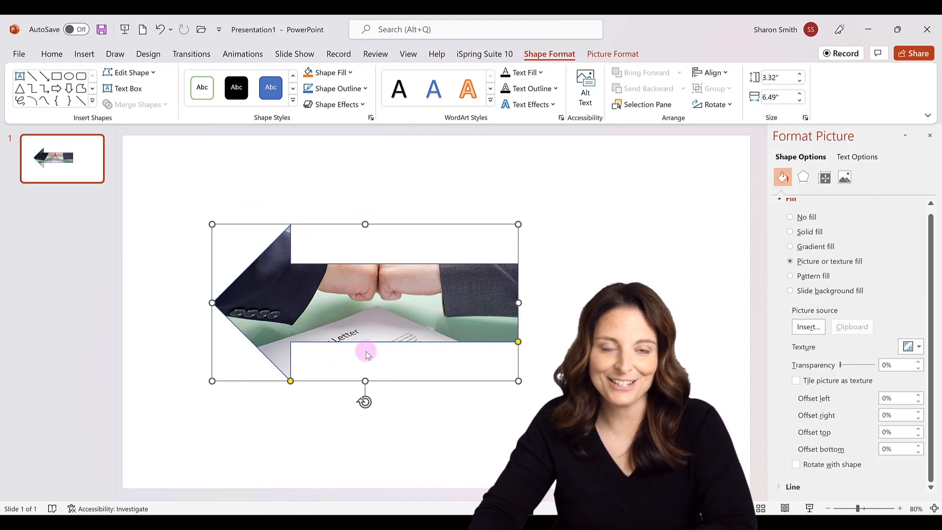
mouse_move(799, 481)
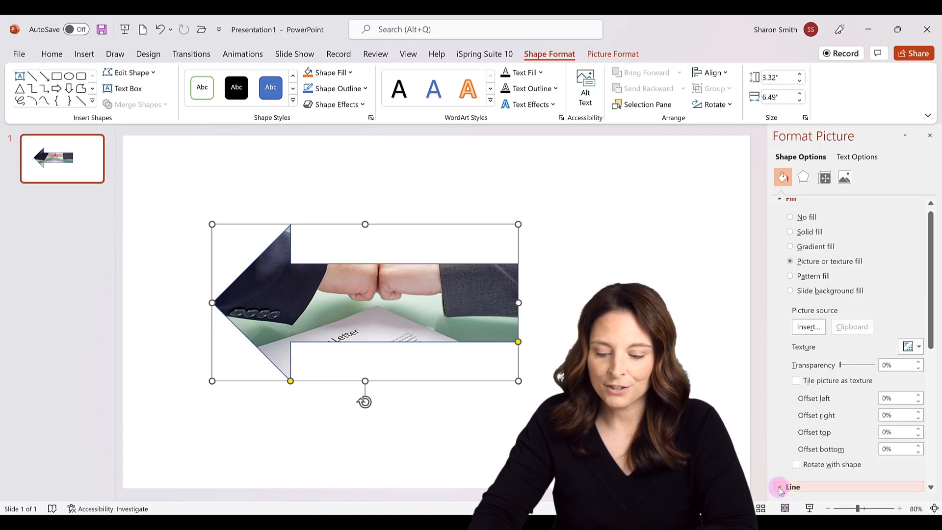
Set the arrow's line to No line and move a duplicate arrow to the upper right.
click(794, 487)
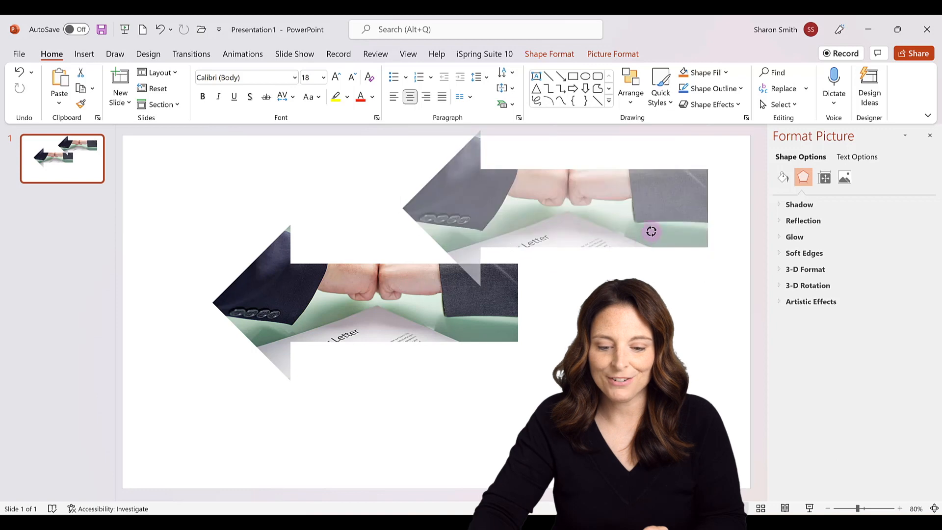
drag(652, 232, 550, 137)
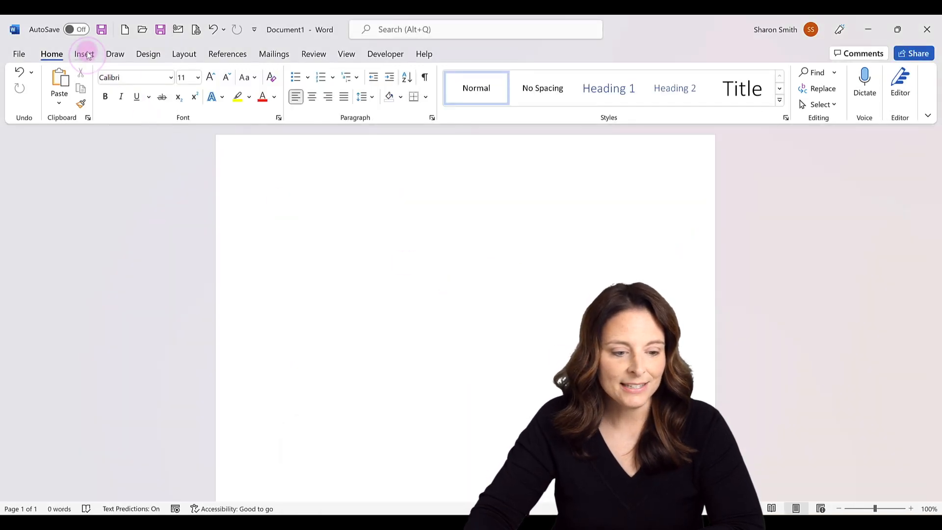
Draw a blue Right Arrow block shape on the blank Word page.
click(84, 54)
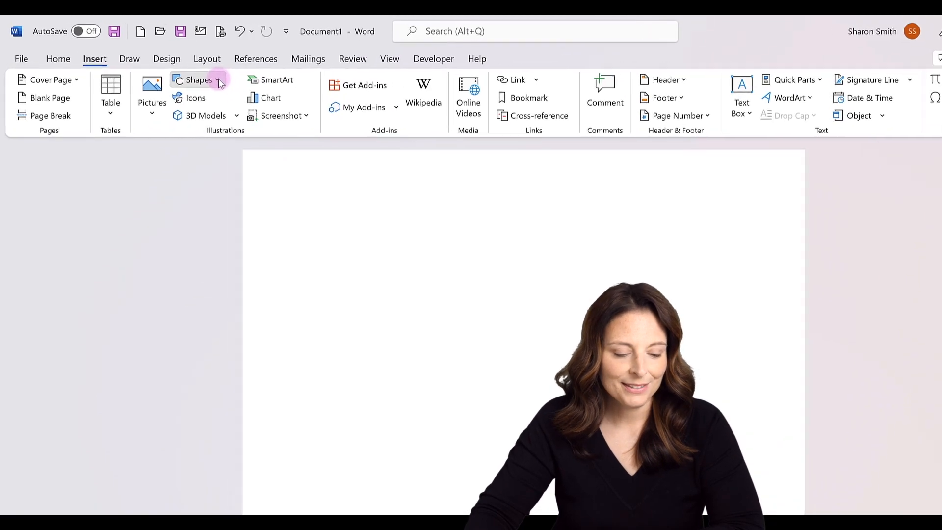
click(201, 80)
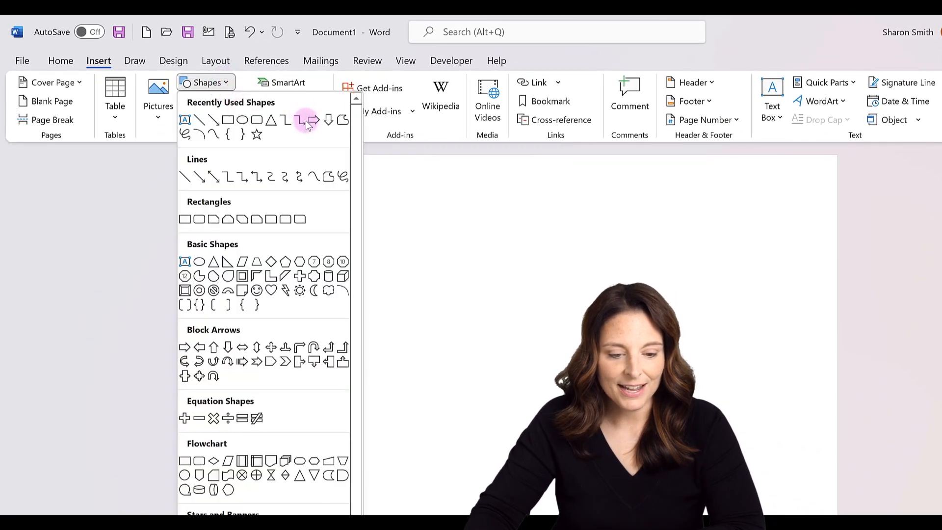
click(306, 120)
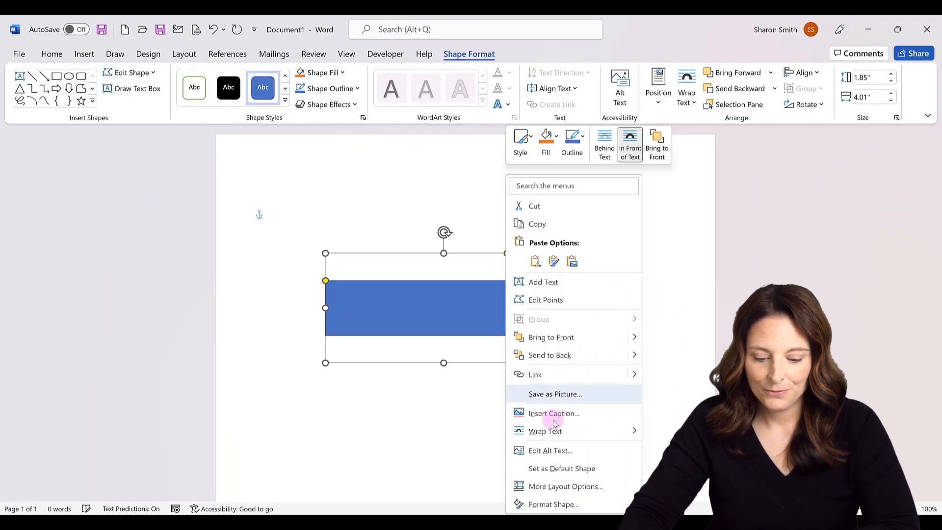
Give the Word arrow a Picture fill with the offer-letter photo, not rotating with shape.
click(552, 504)
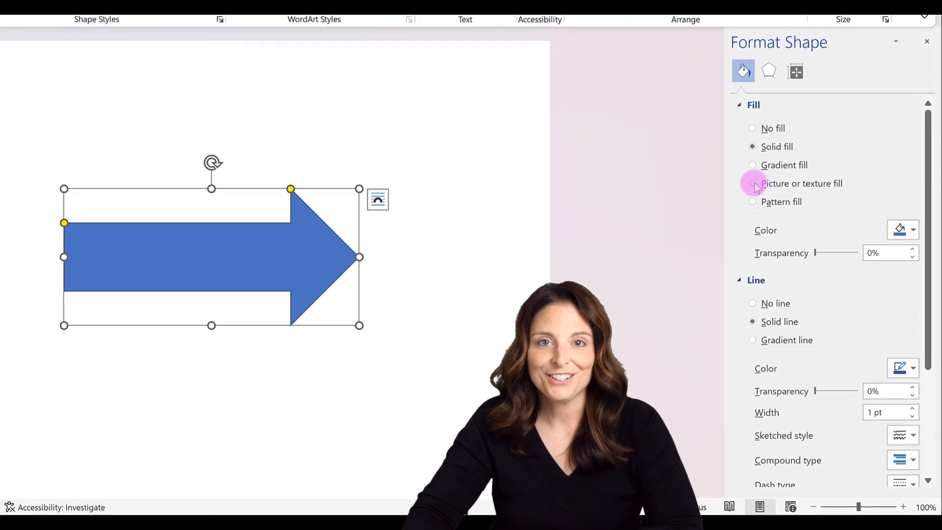
click(753, 184)
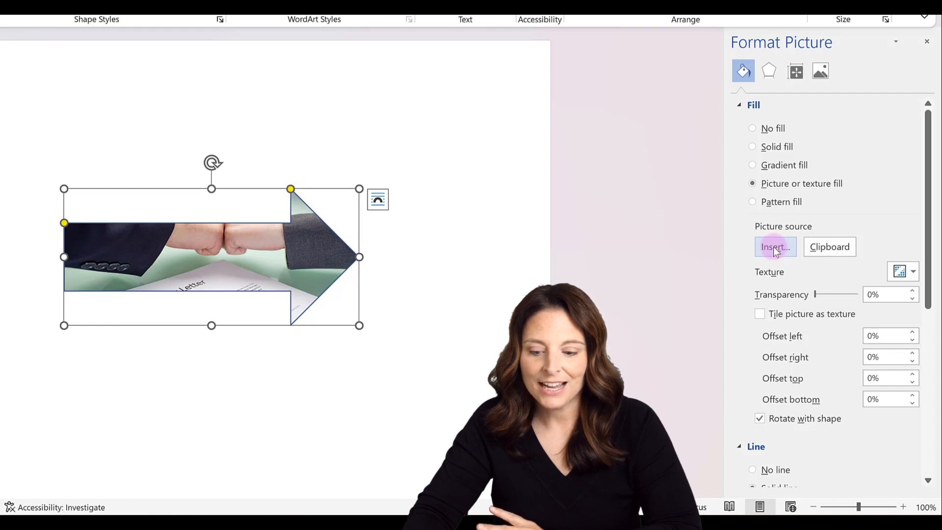
mouse_move(794, 231)
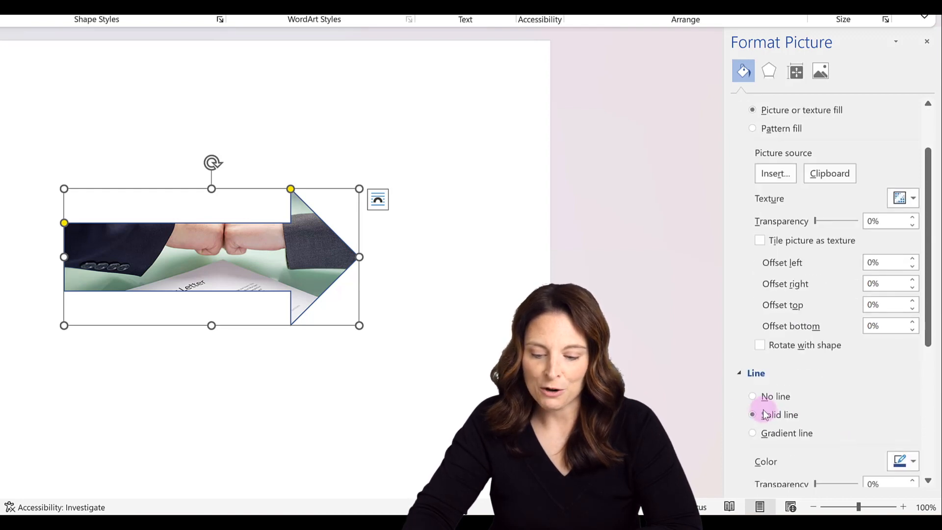
Set the arrow's line to No line and rotate it toward the left, photo staying upright.
click(753, 396)
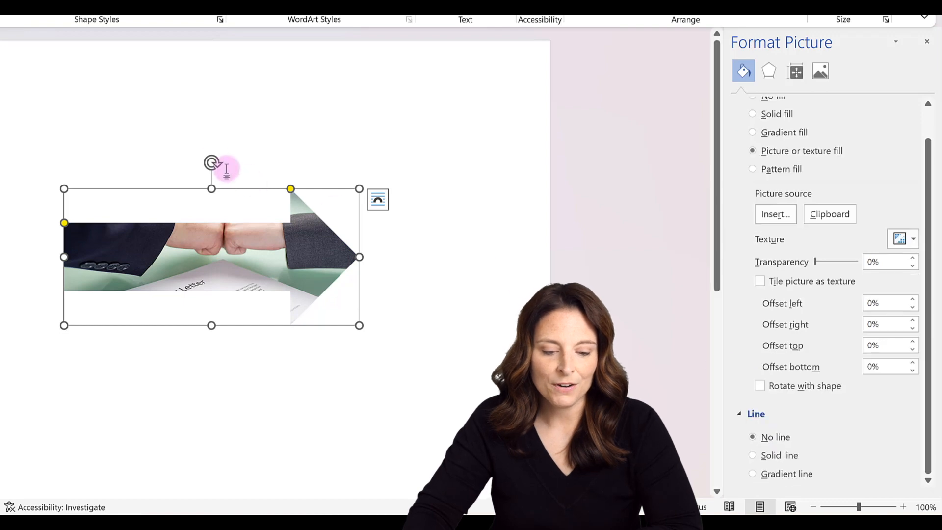
drag(212, 159, 127, 188)
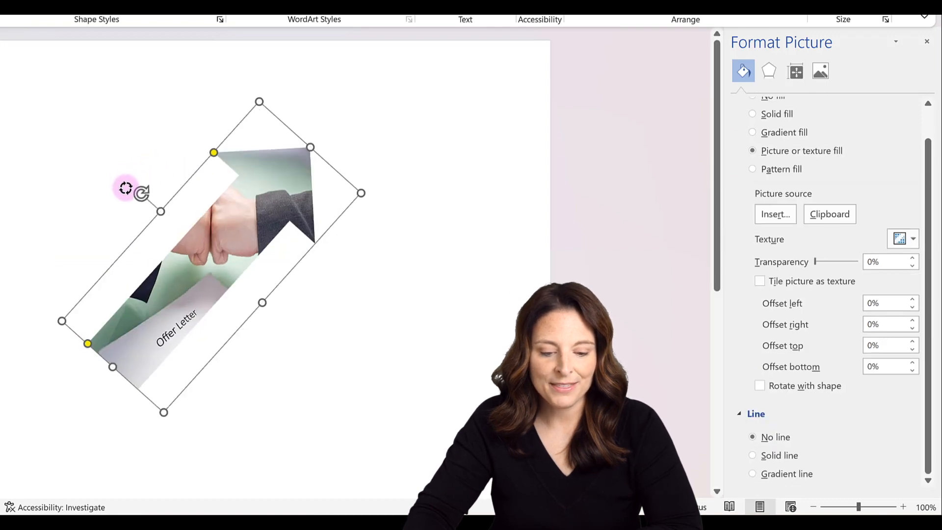
drag(126, 188, 225, 283)
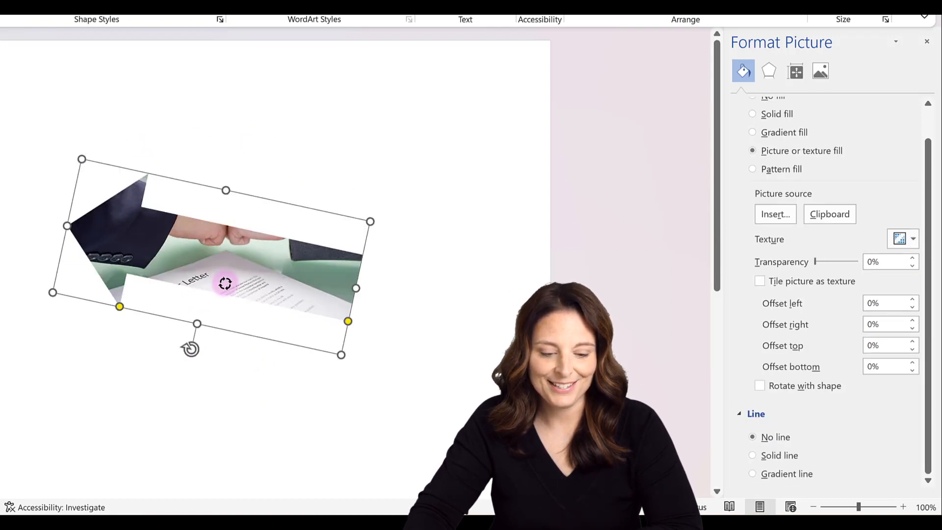